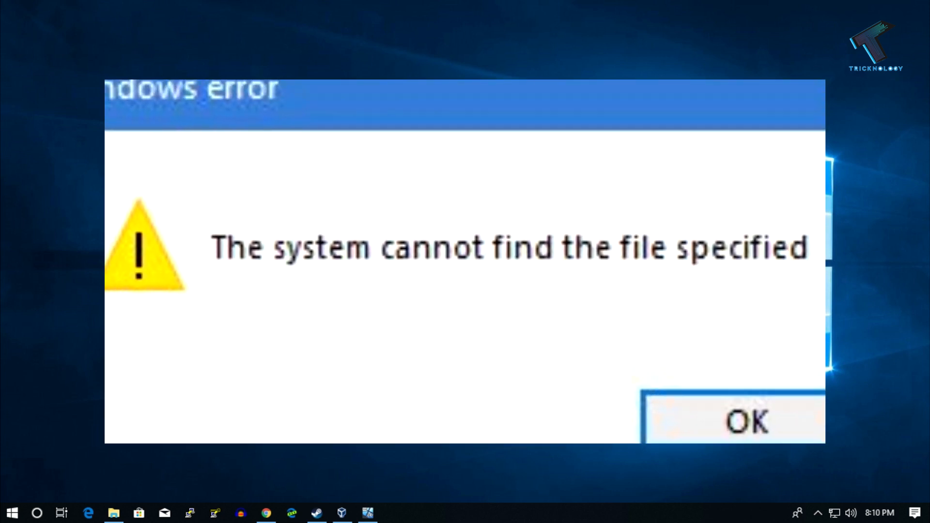
Open Update & Security settings maximized and retry the failed Windows updates
click(732, 421)
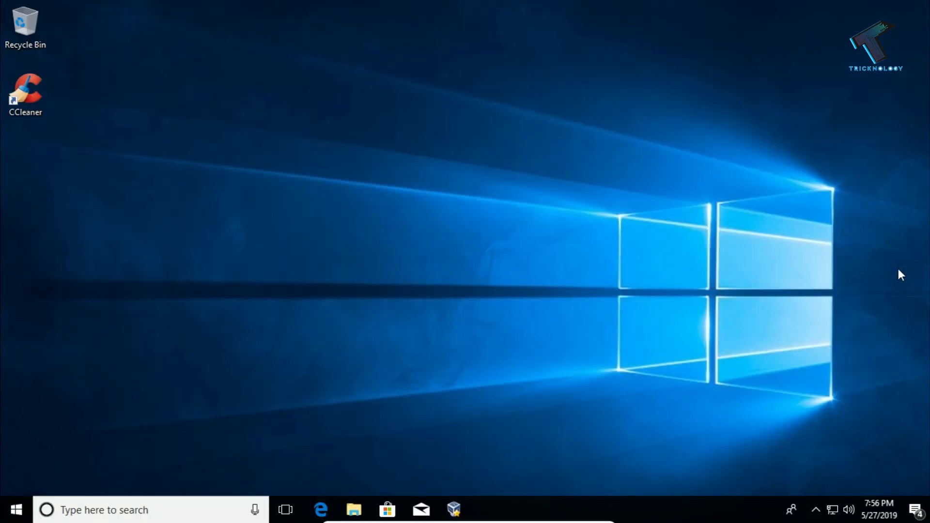
mouse_move(386, 165)
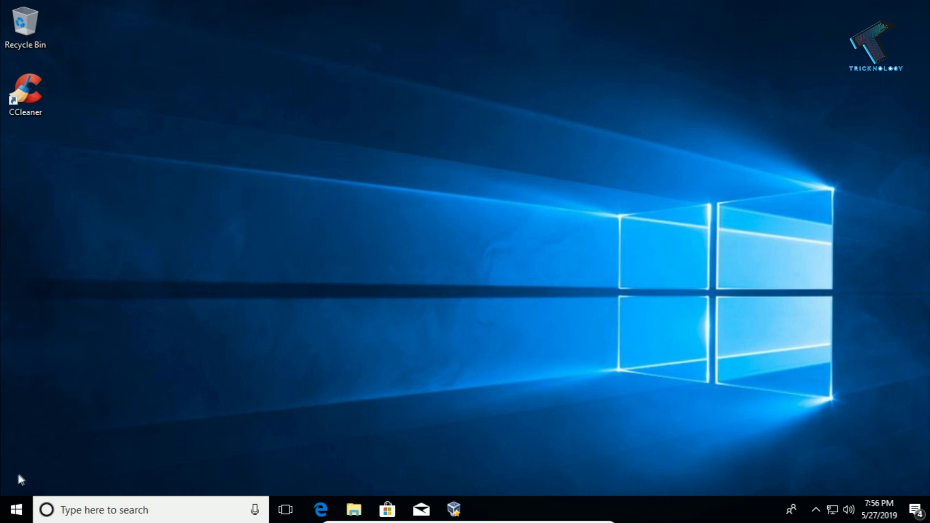
click(16, 510)
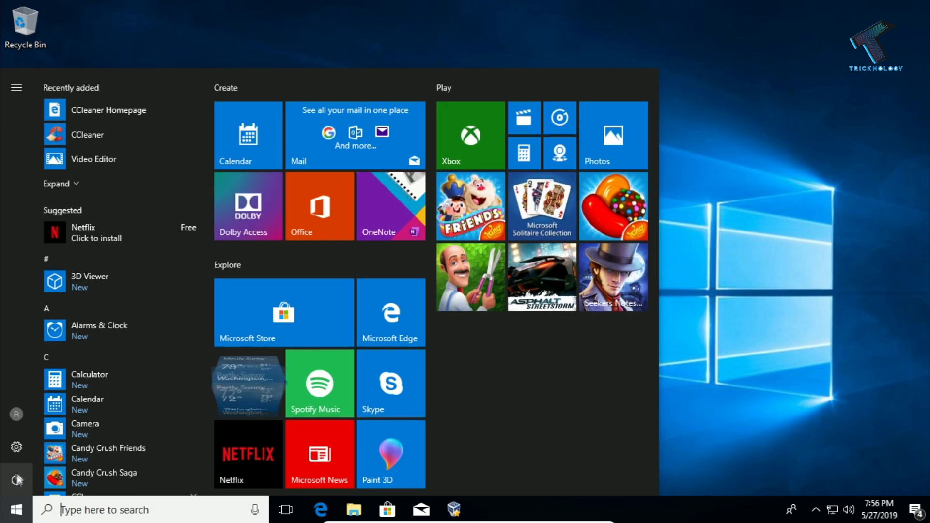
click(16, 446)
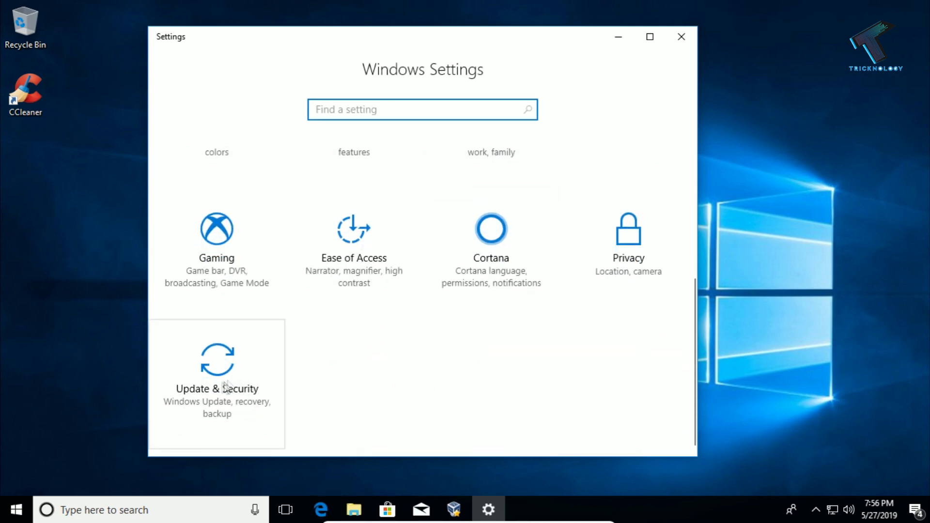
mouse_move(225, 379)
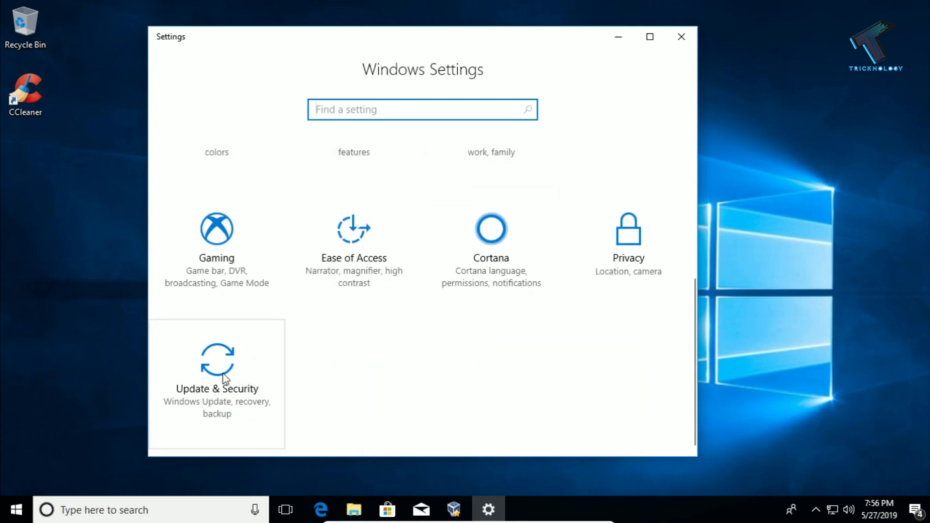
click(216, 367)
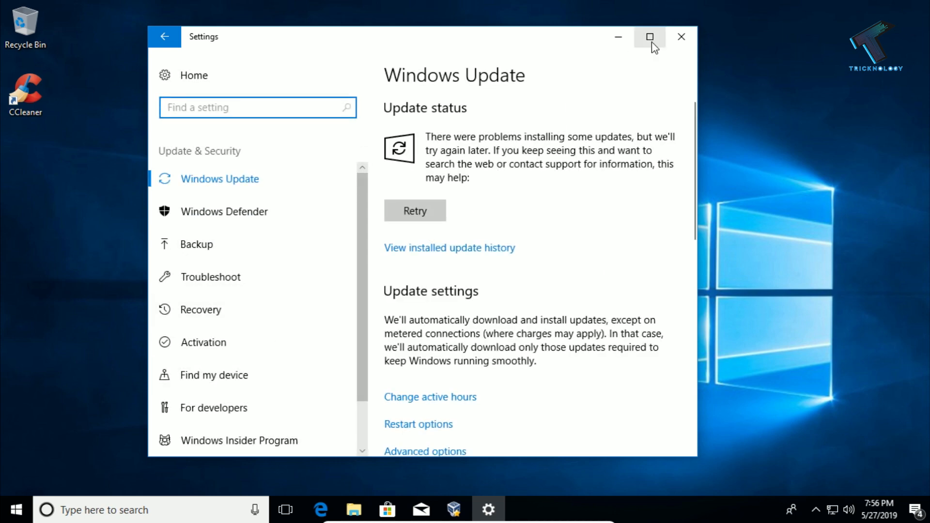
click(649, 36)
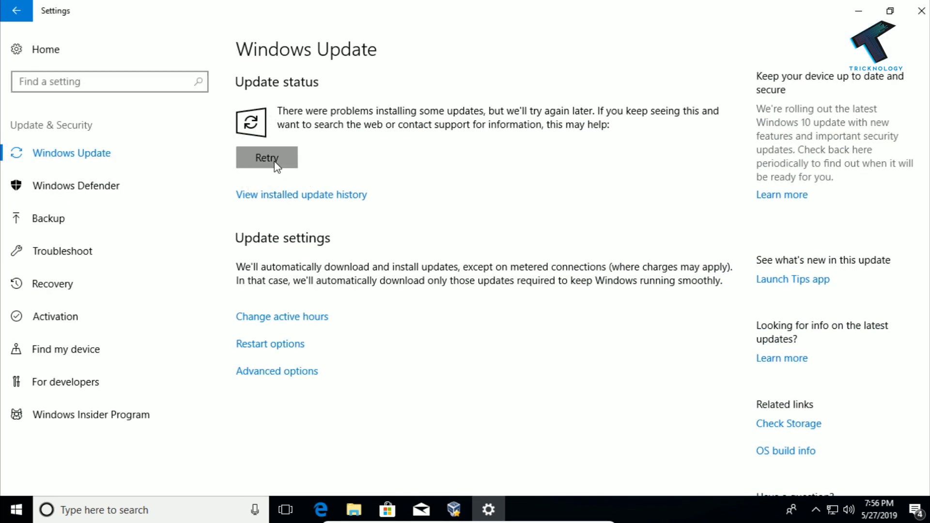
click(266, 157)
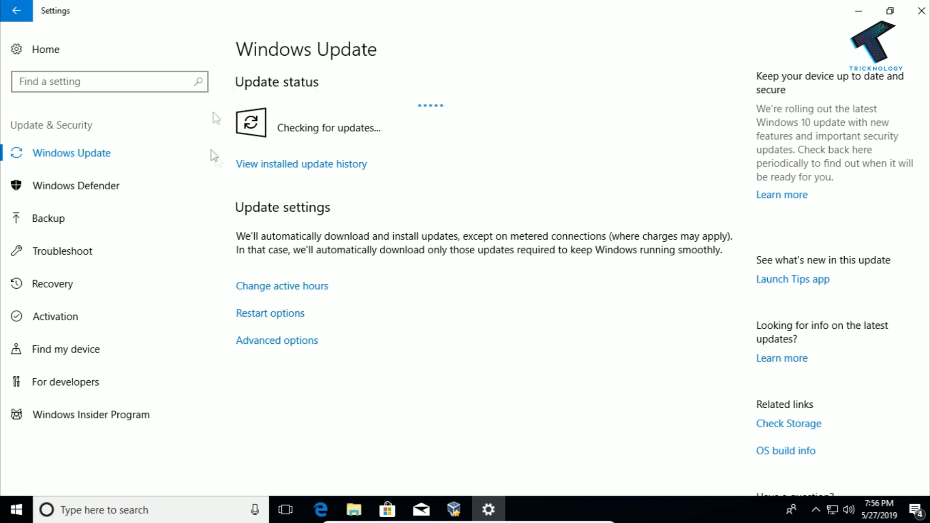
mouse_move(356, 168)
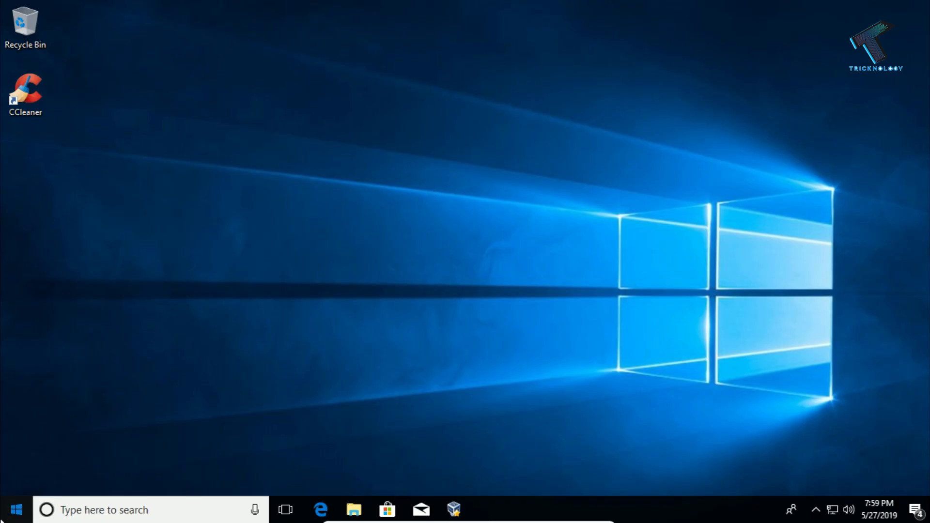
Search 'troubleshoot' and run the Windows Update troubleshooter from Troubleshoot settings
text(t)
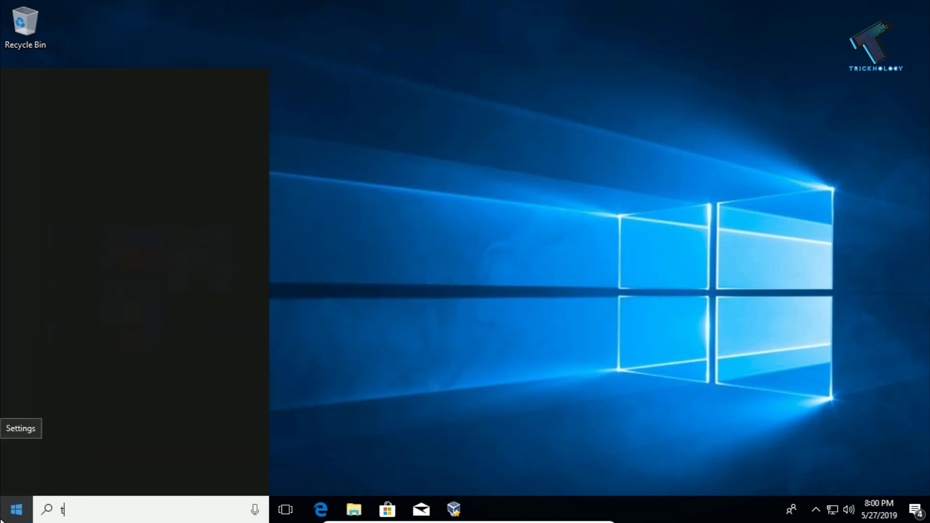
text(roubleshoot)
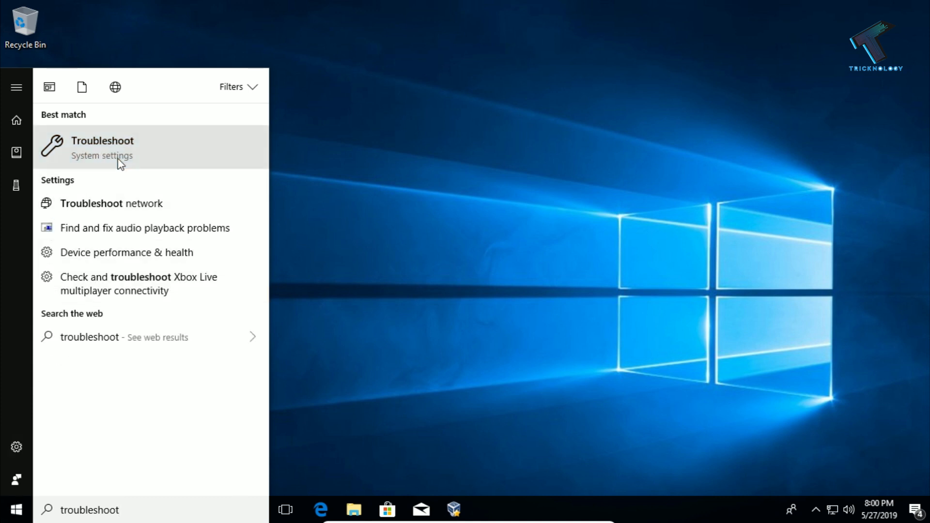
click(103, 148)
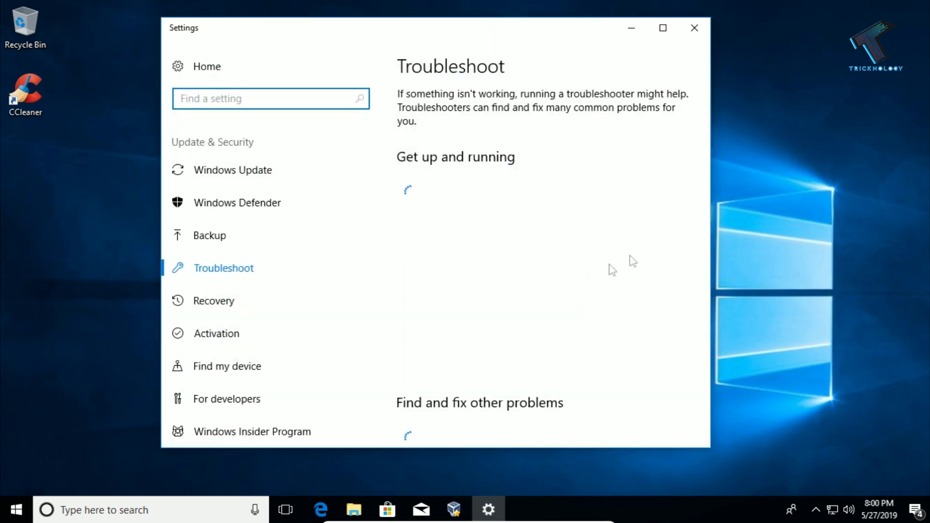
scroll(down, 3)
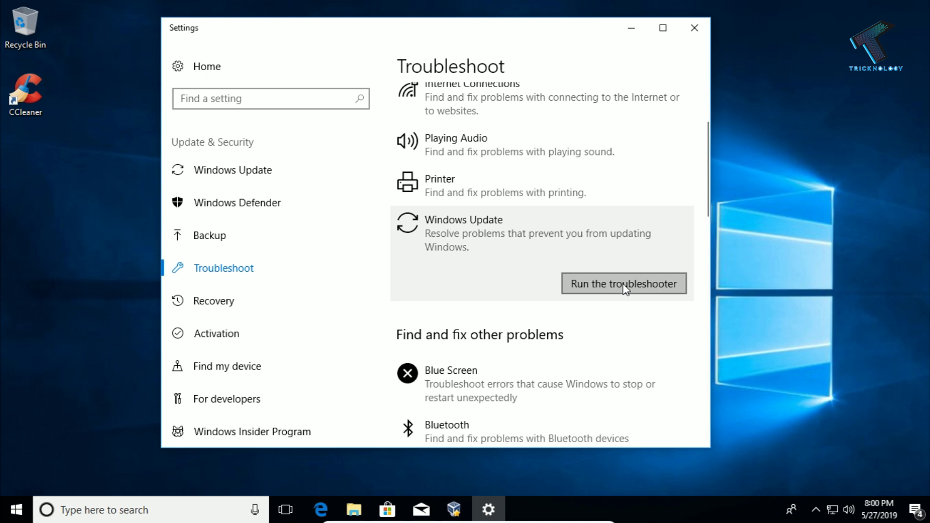
click(623, 283)
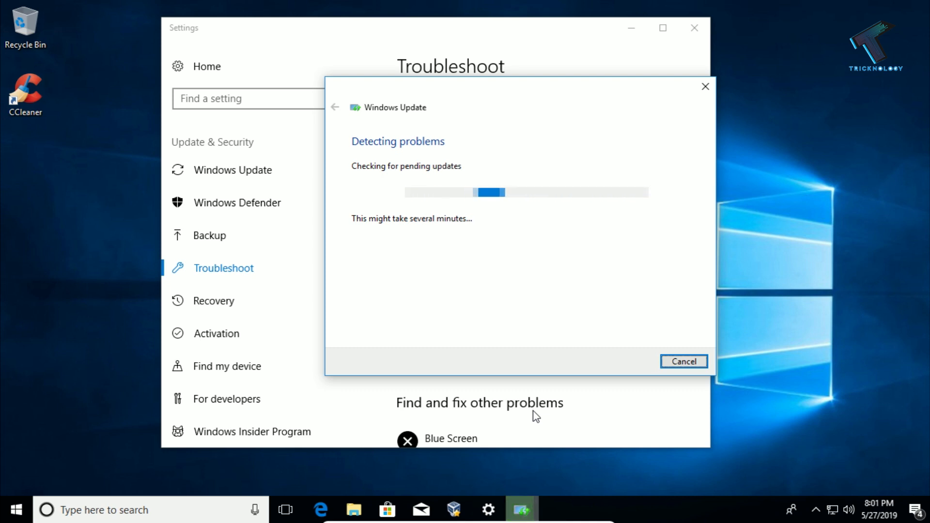
click(682, 361)
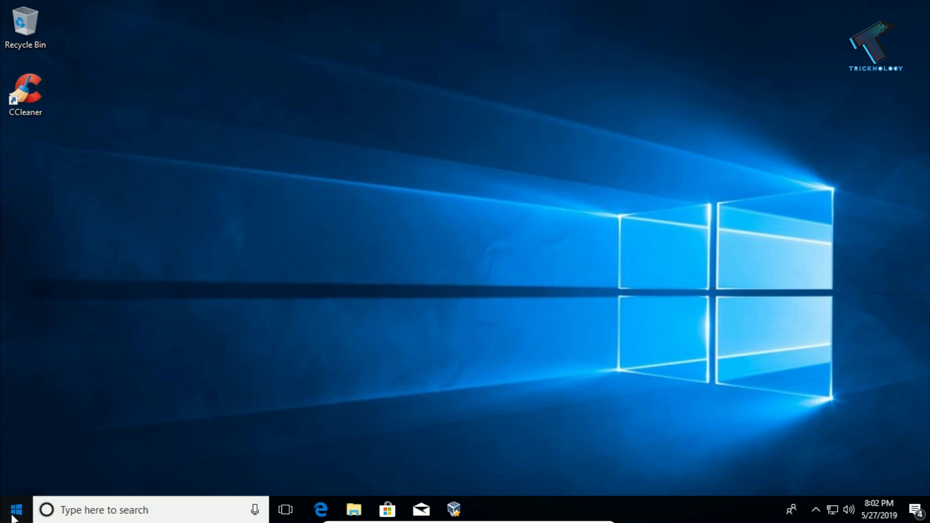
Search 'cmd' and bring up Command Prompt's Run as administrator option
text(c)
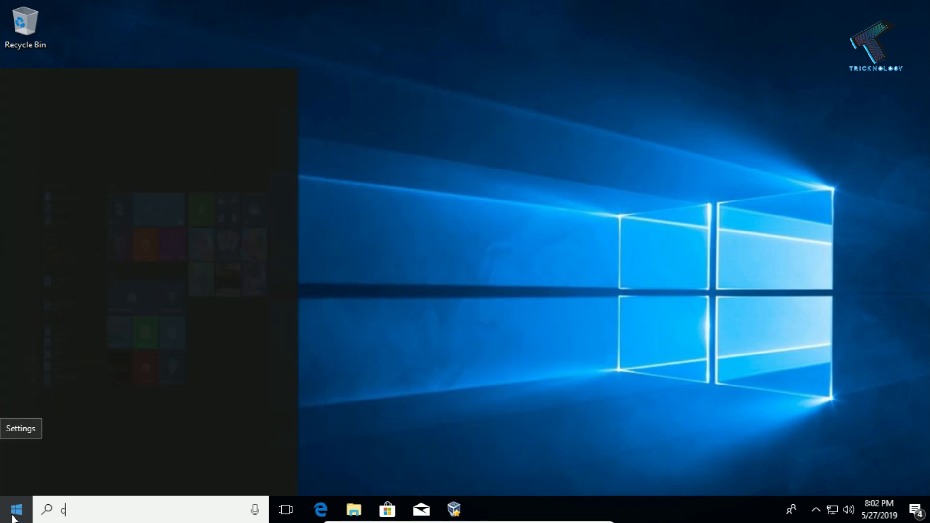
text(md)
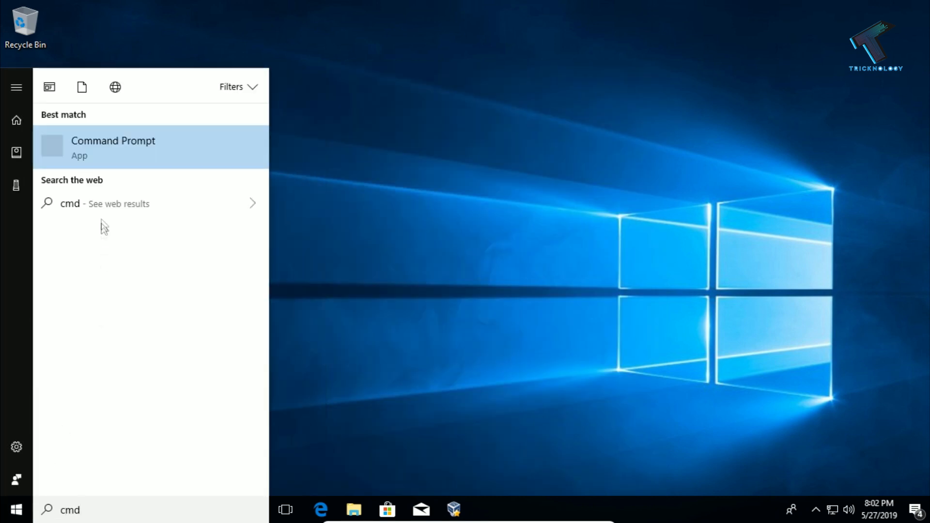
mouse_move(112, 147)
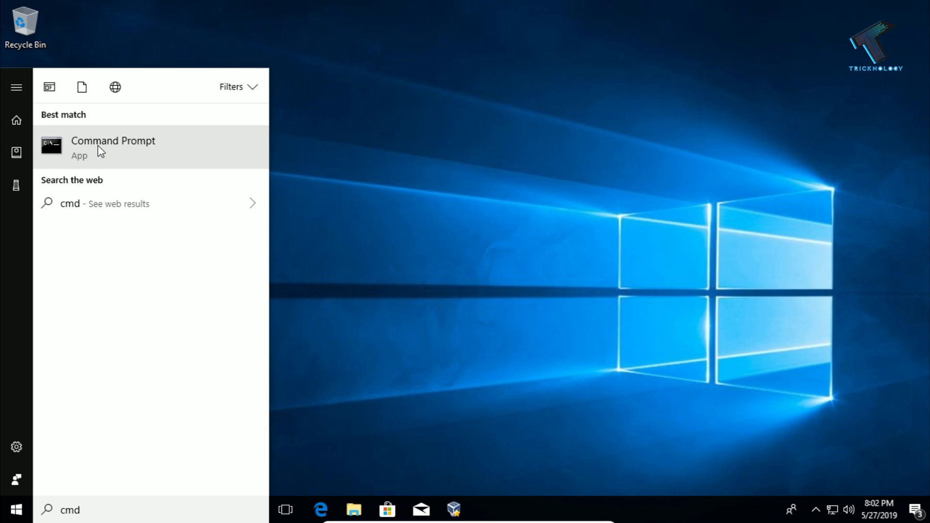
right_click(113, 147)
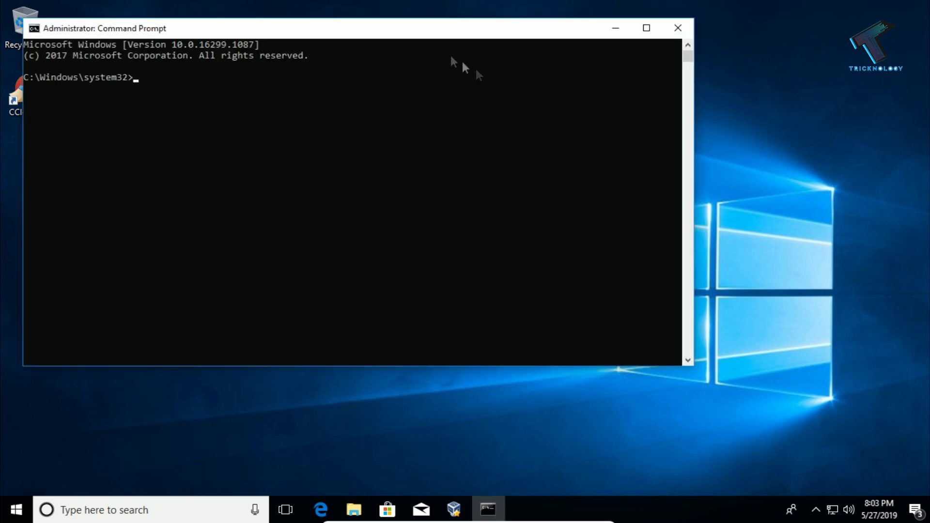
Run 'sfc /scannow' in the console, then close the Command Prompt window
drag(106, 28, 288, 50)
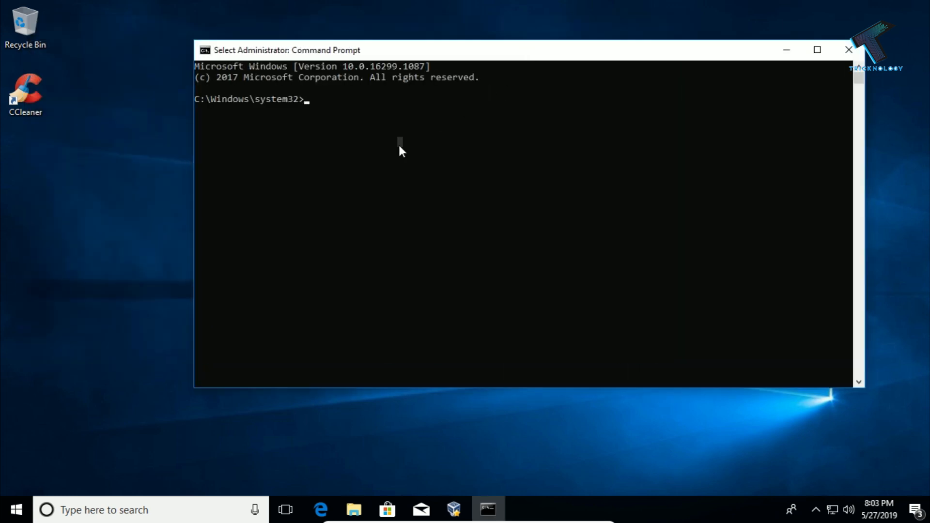
text(s)
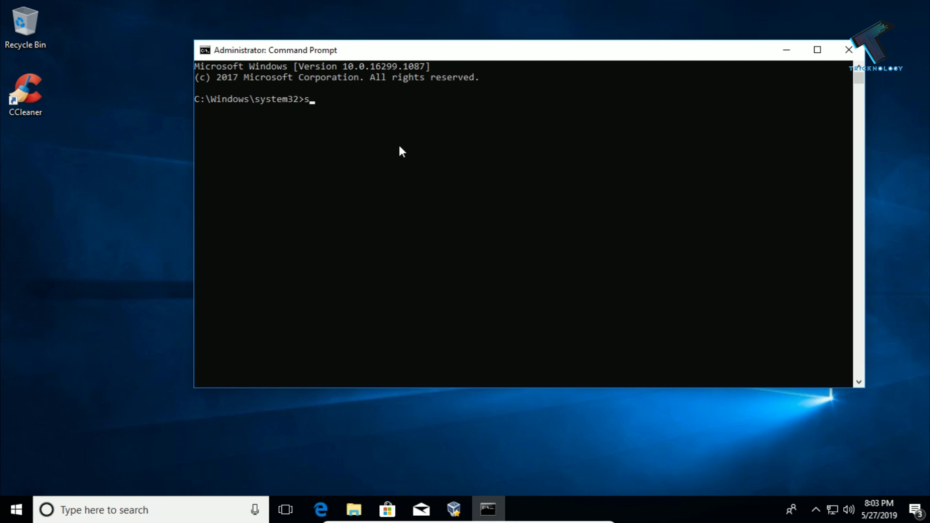
text(fc /)
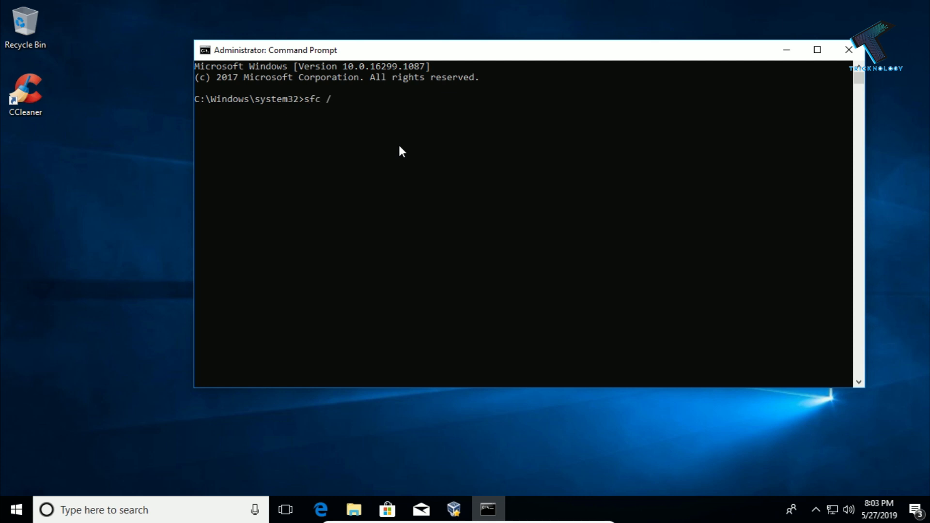
text(scan)
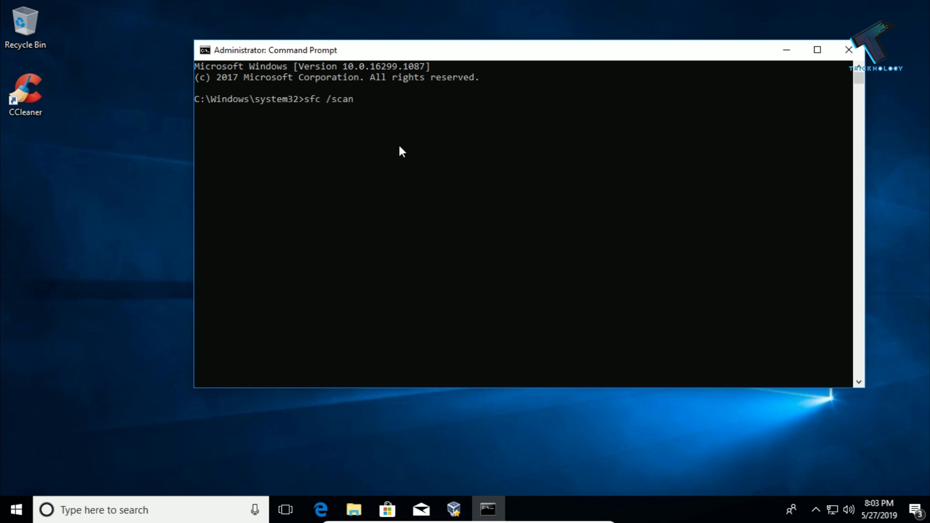
text(now)
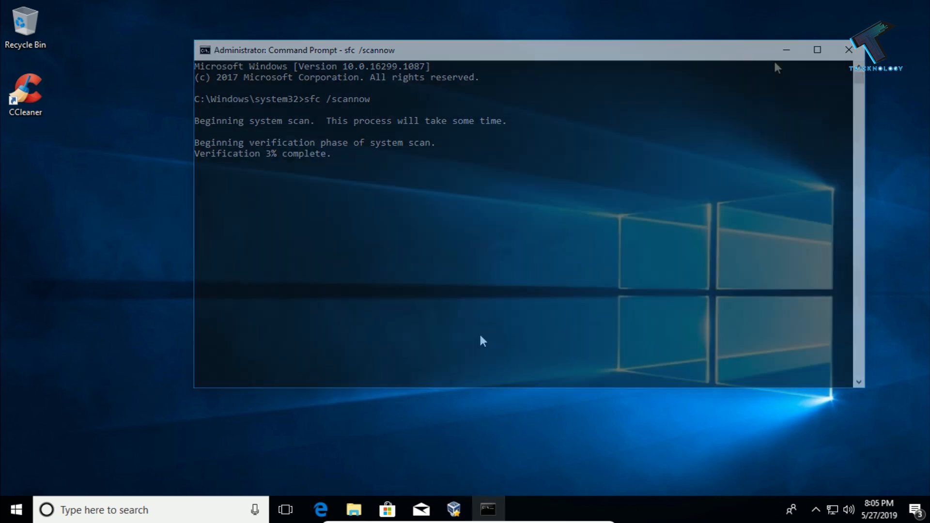
click(847, 50)
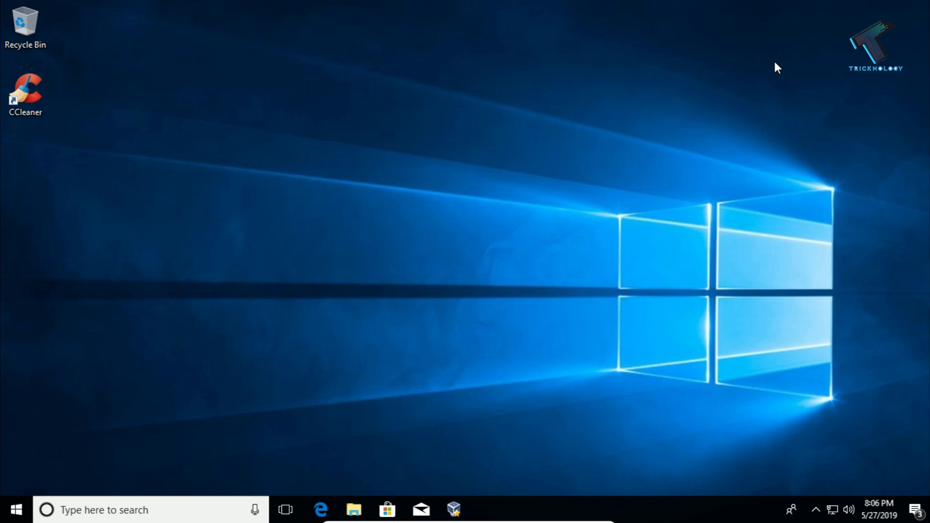
mouse_move(459, 343)
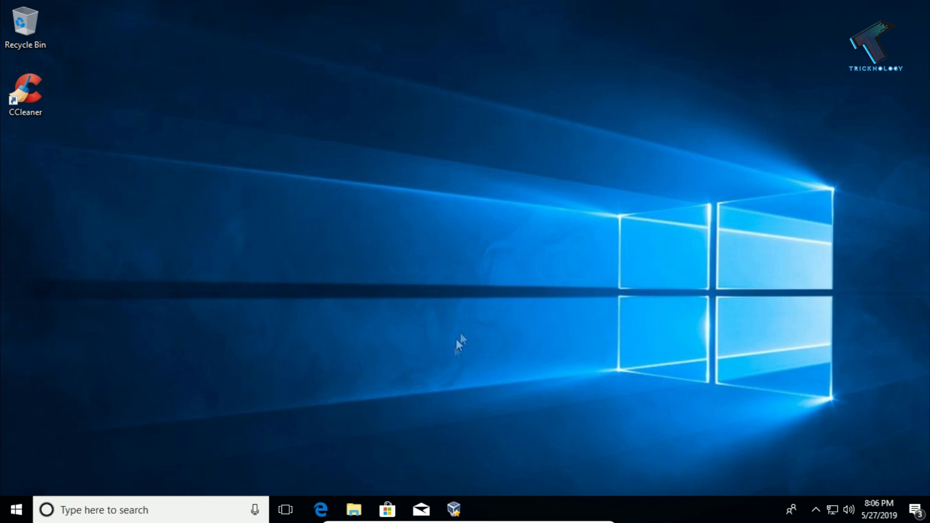
Navigate File Explorer to C:\Windows\SoftwareDistribution
click(354, 509)
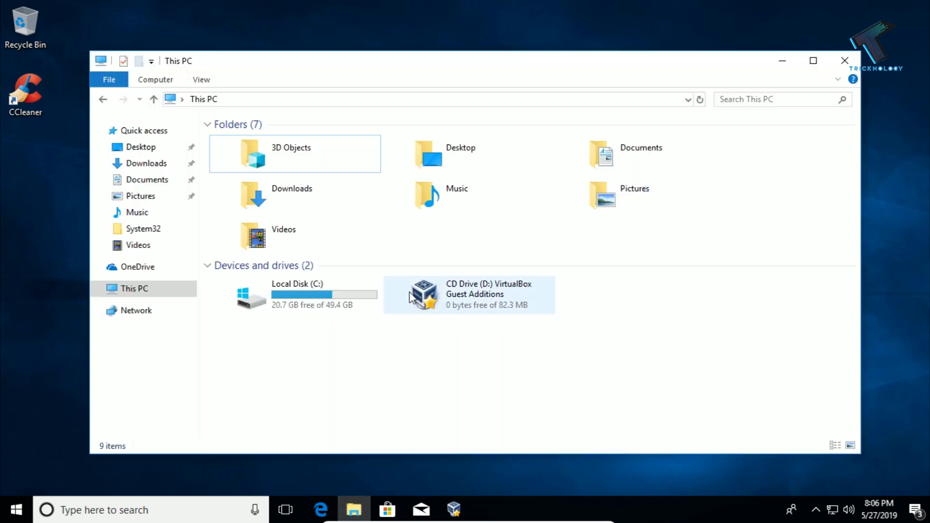
click(294, 294)
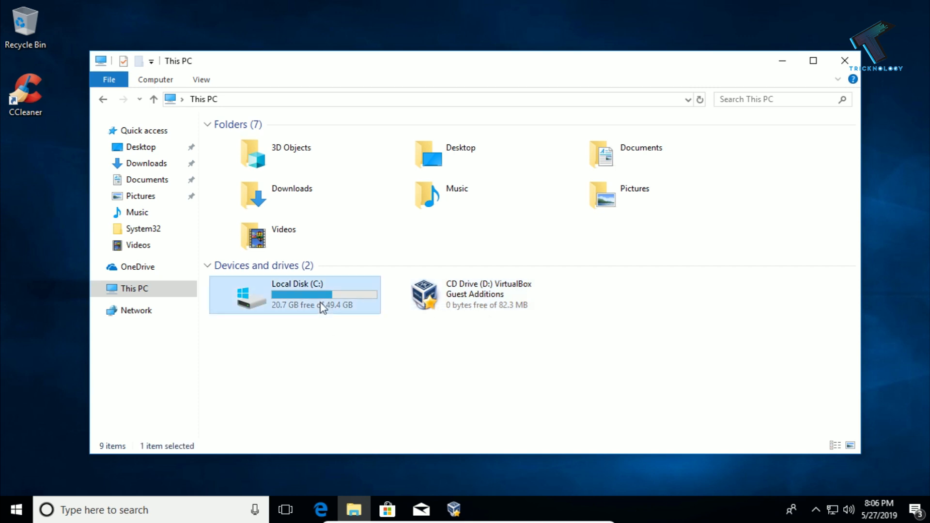
double_click(295, 295)
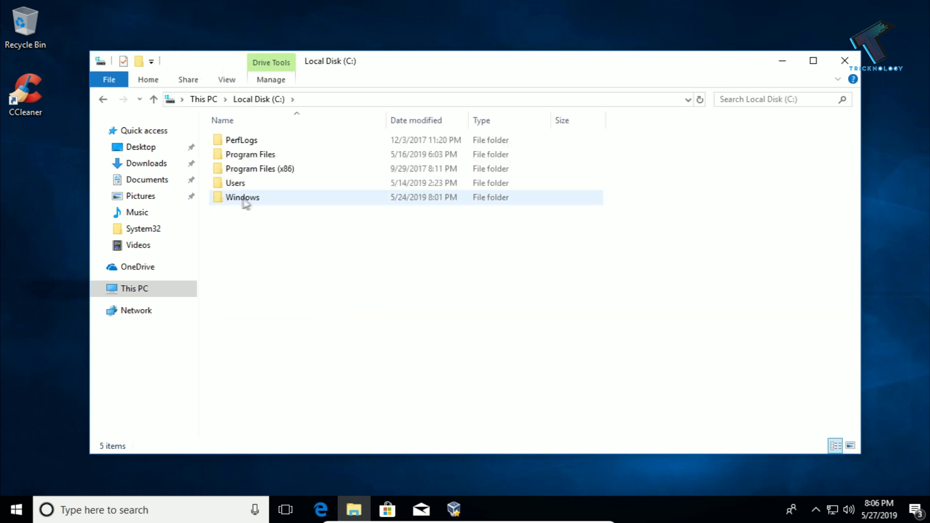
double_click(242, 197)
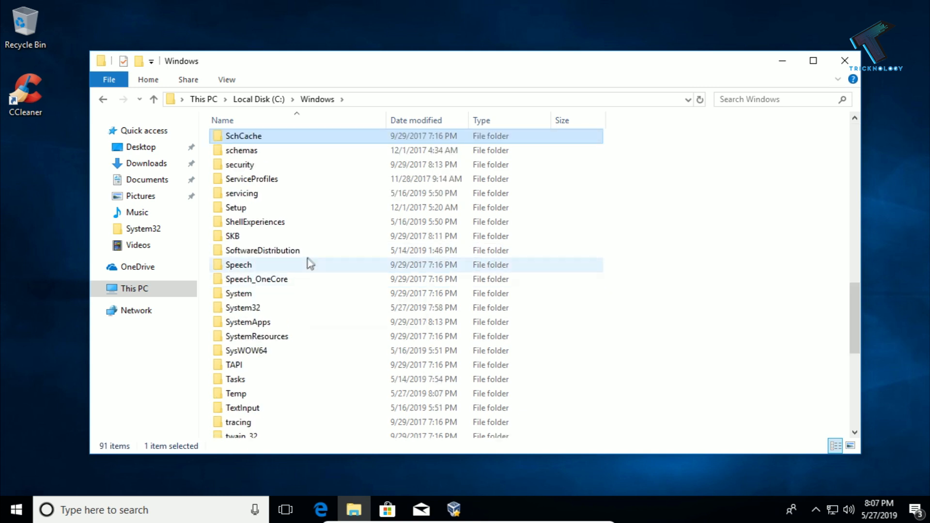
click(262, 250)
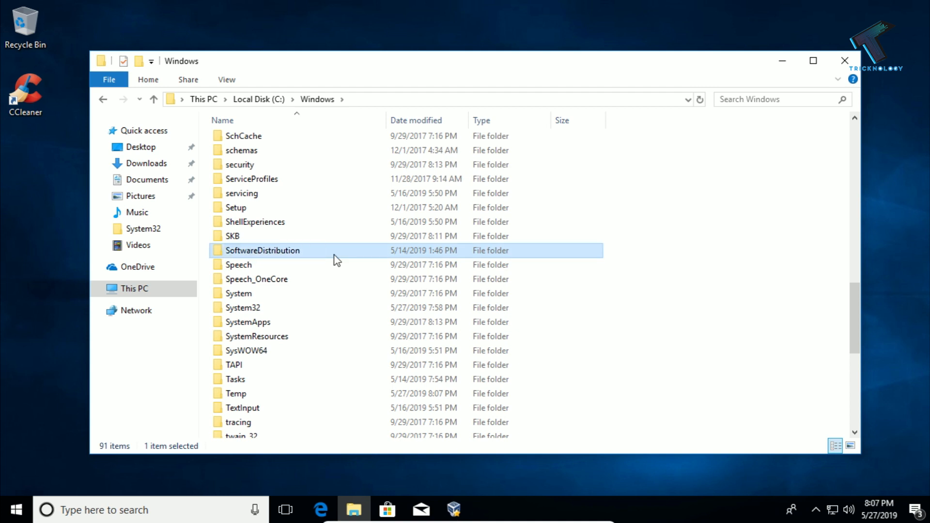
double_click(263, 251)
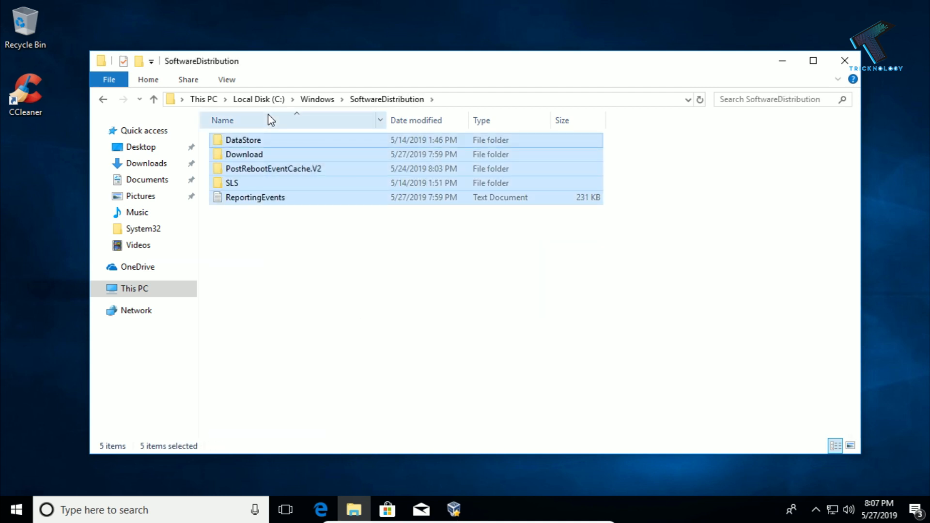